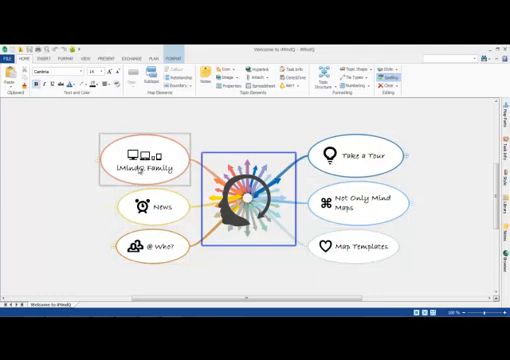
- Start a new blank mind map from the File menu
left_click(13, 44)
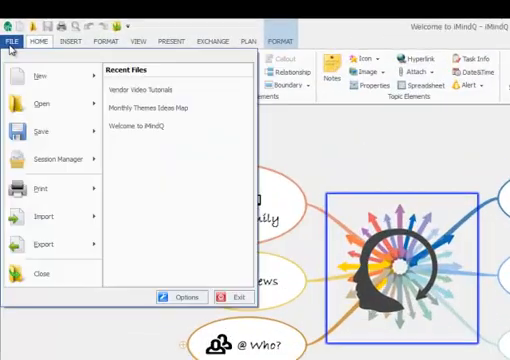
left_click(40, 73)
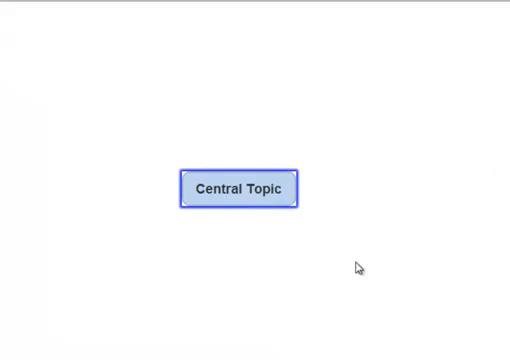
- Name the central topic 'SWOT ANALYSIS'
type("SWOT")
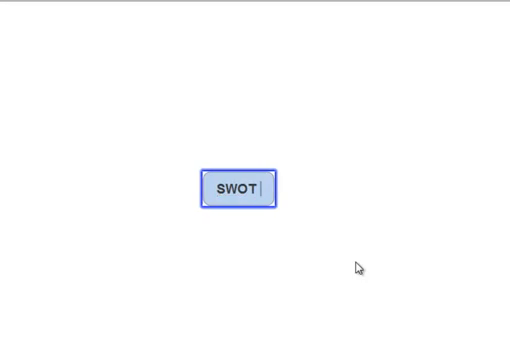
type("ANALY")
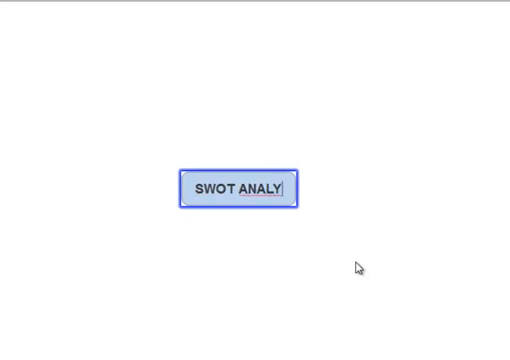
type("SIS")
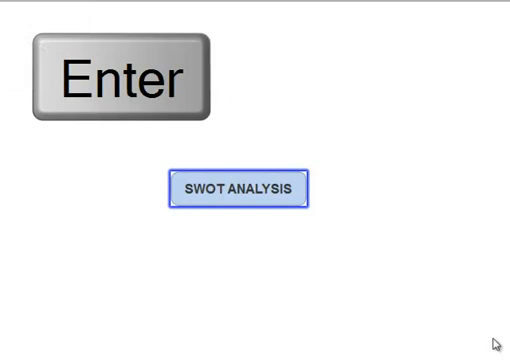
left_click(123, 75)
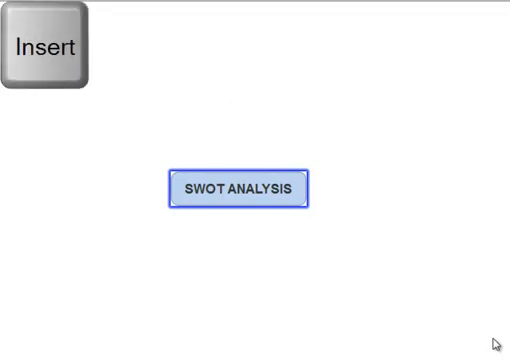
- Add main branches Strengths and Weaknesses to SWOT ANALYSIS
left_click(47, 47)
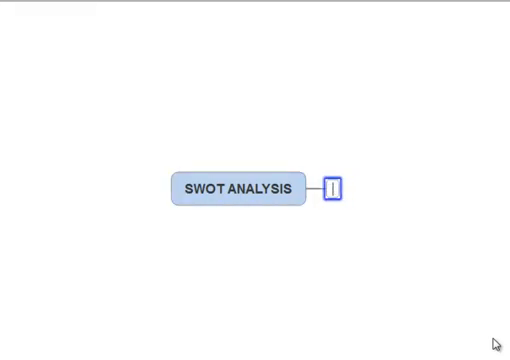
type("Strengths")
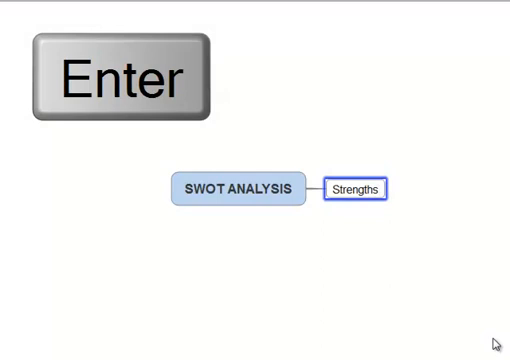
key("enter")
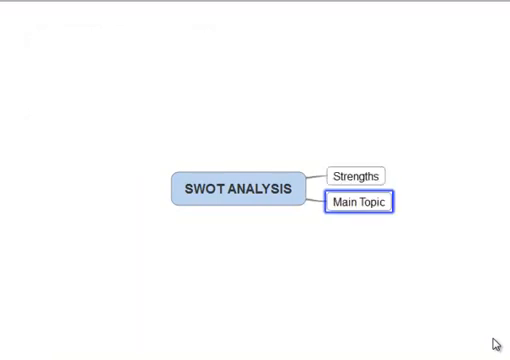
type("Weaknesses")
type("Threats")
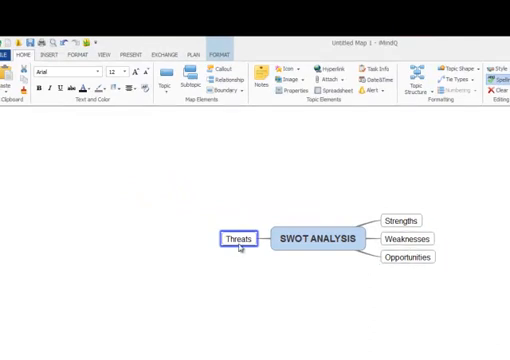
- Apply the balanced map layout to the central topic, spreading branches to both sides
left_click(320, 238)
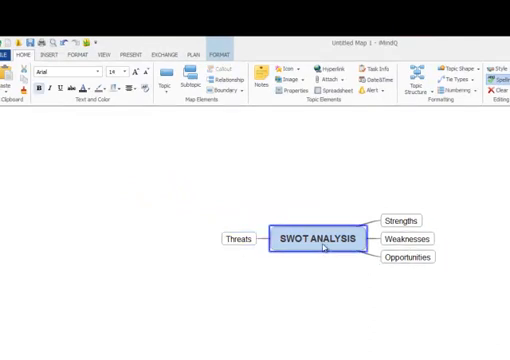
left_click(420, 82)
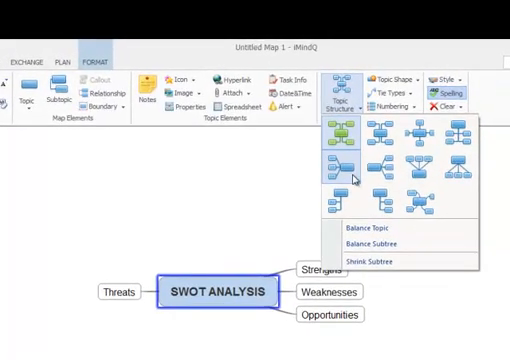
left_click(337, 162)
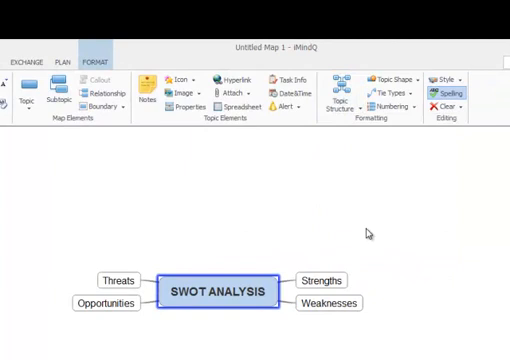
left_click(328, 303)
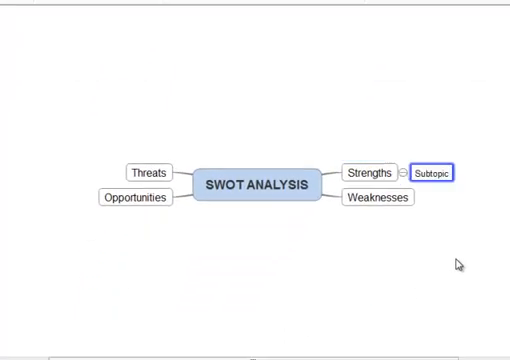
- Add subtopics Customer Service and Office Location under Strengths
type("Customer Service")
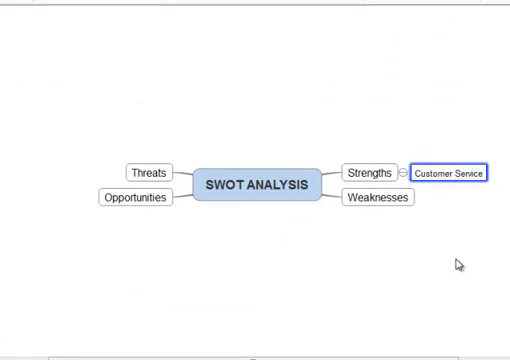
type("Office Location")
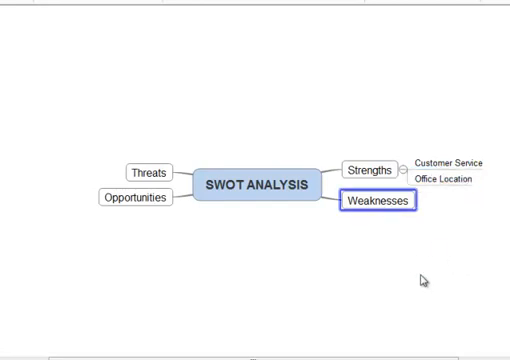
- Add Staffing under Weaknesses with Key People Missing and Lack of new talent beneath it
type("Staf")
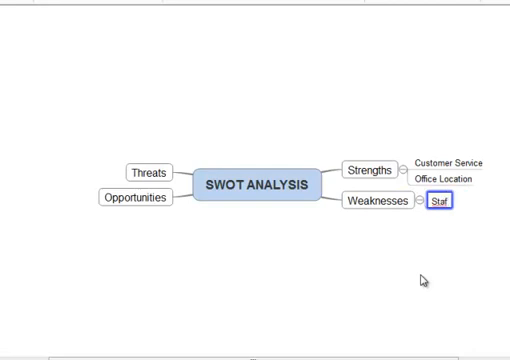
type("fing")
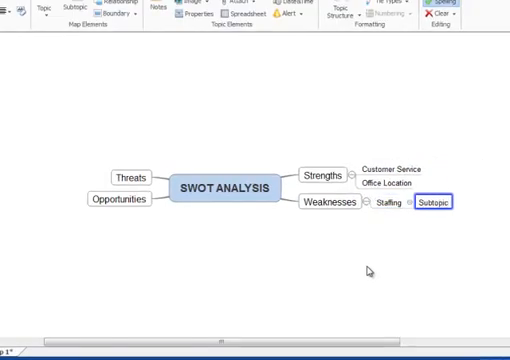
type("Key People Missing")
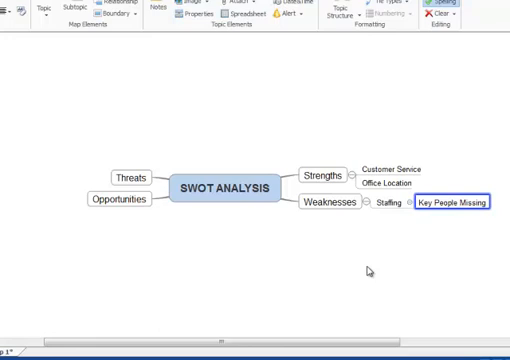
type("Lal")
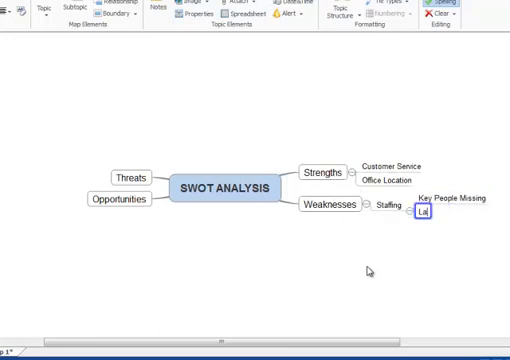
type("Lack of new taalent")
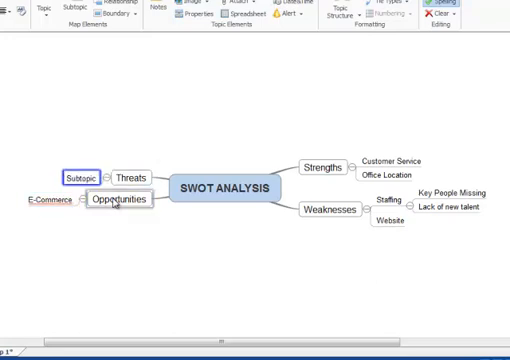
- Add a Competitor subtopic under Threats
type("Competitor")
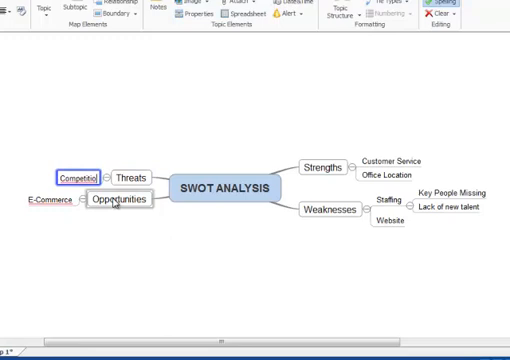